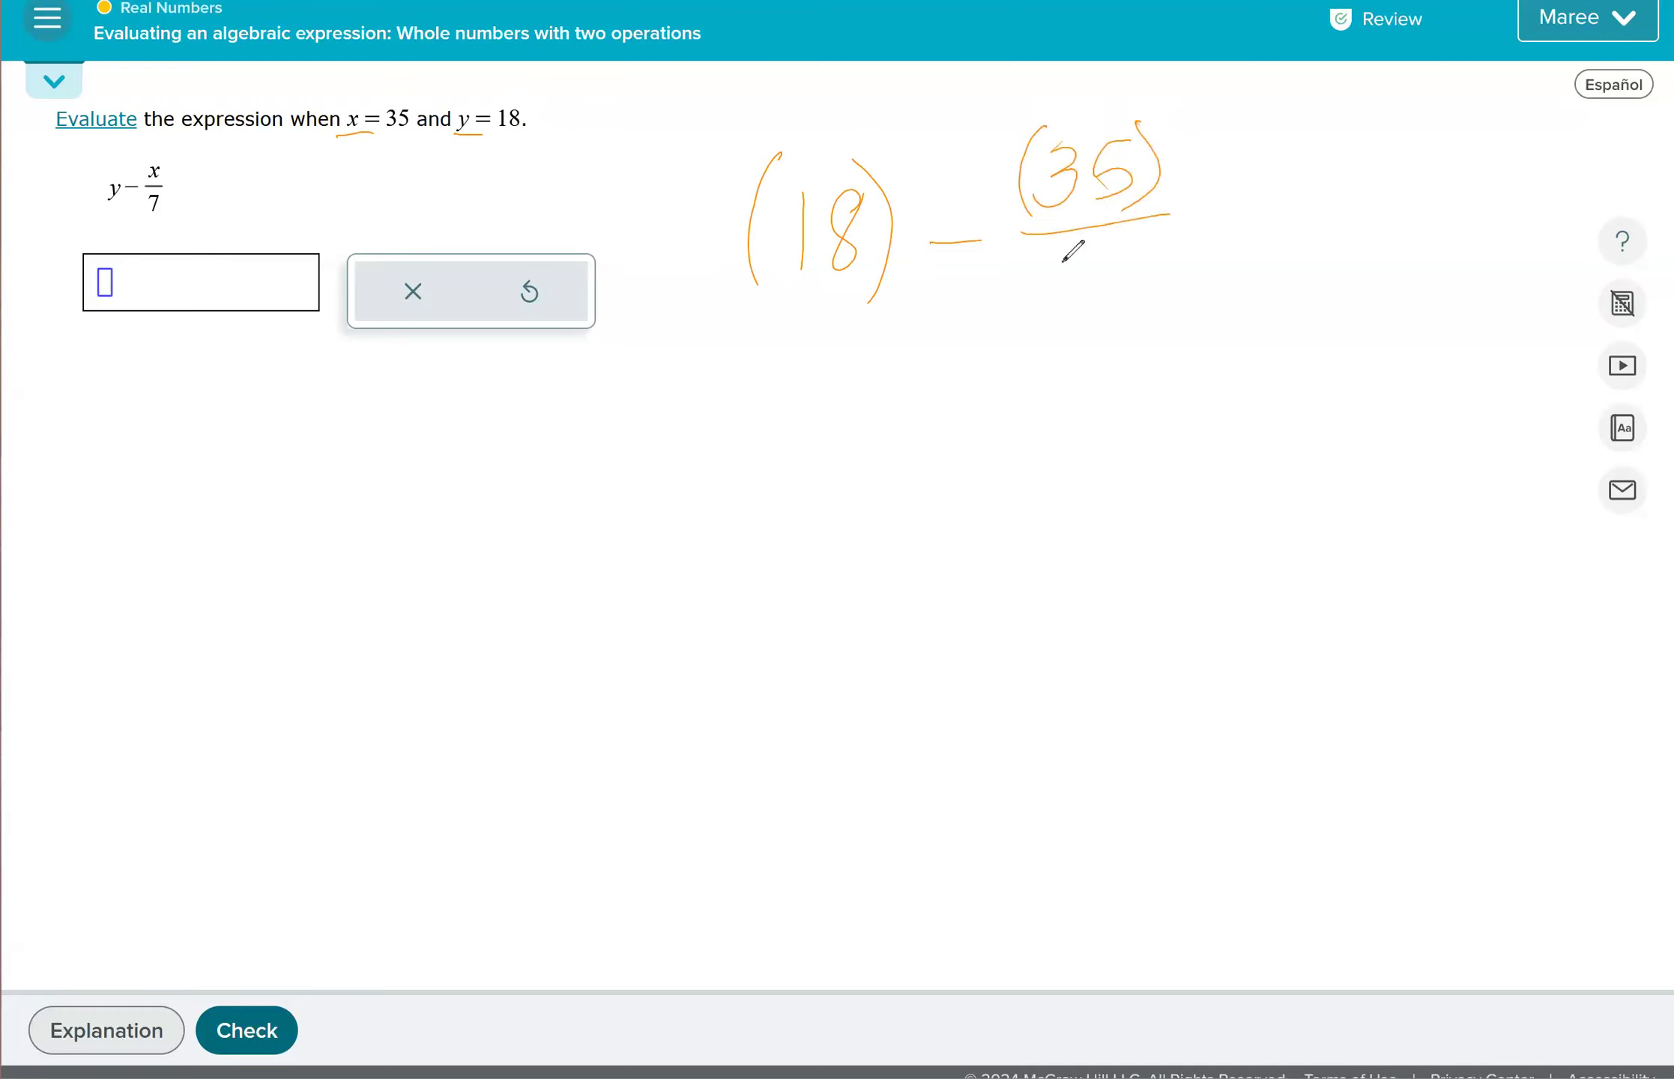
Handwrite (18) − (35)/7 simplified to 18 − 5, and submit the answer 13.
left_click_drag(1099, 267, 1089, 309)
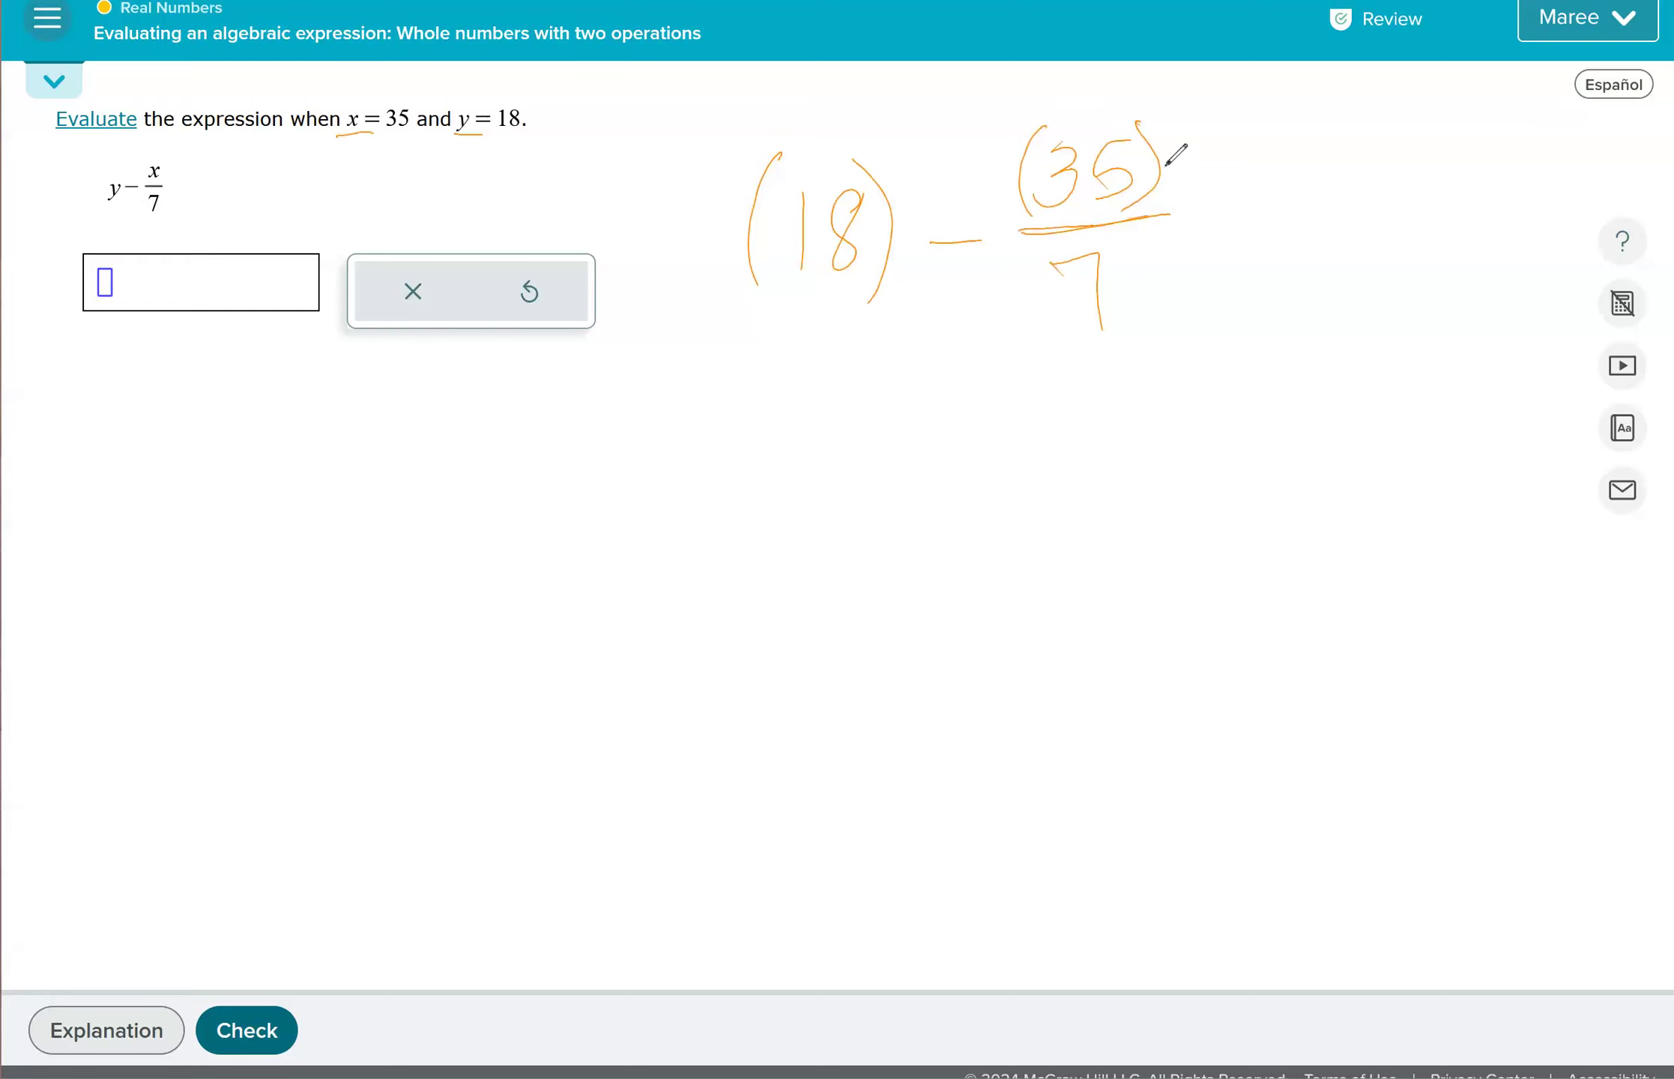
mouse_move(809, 415)
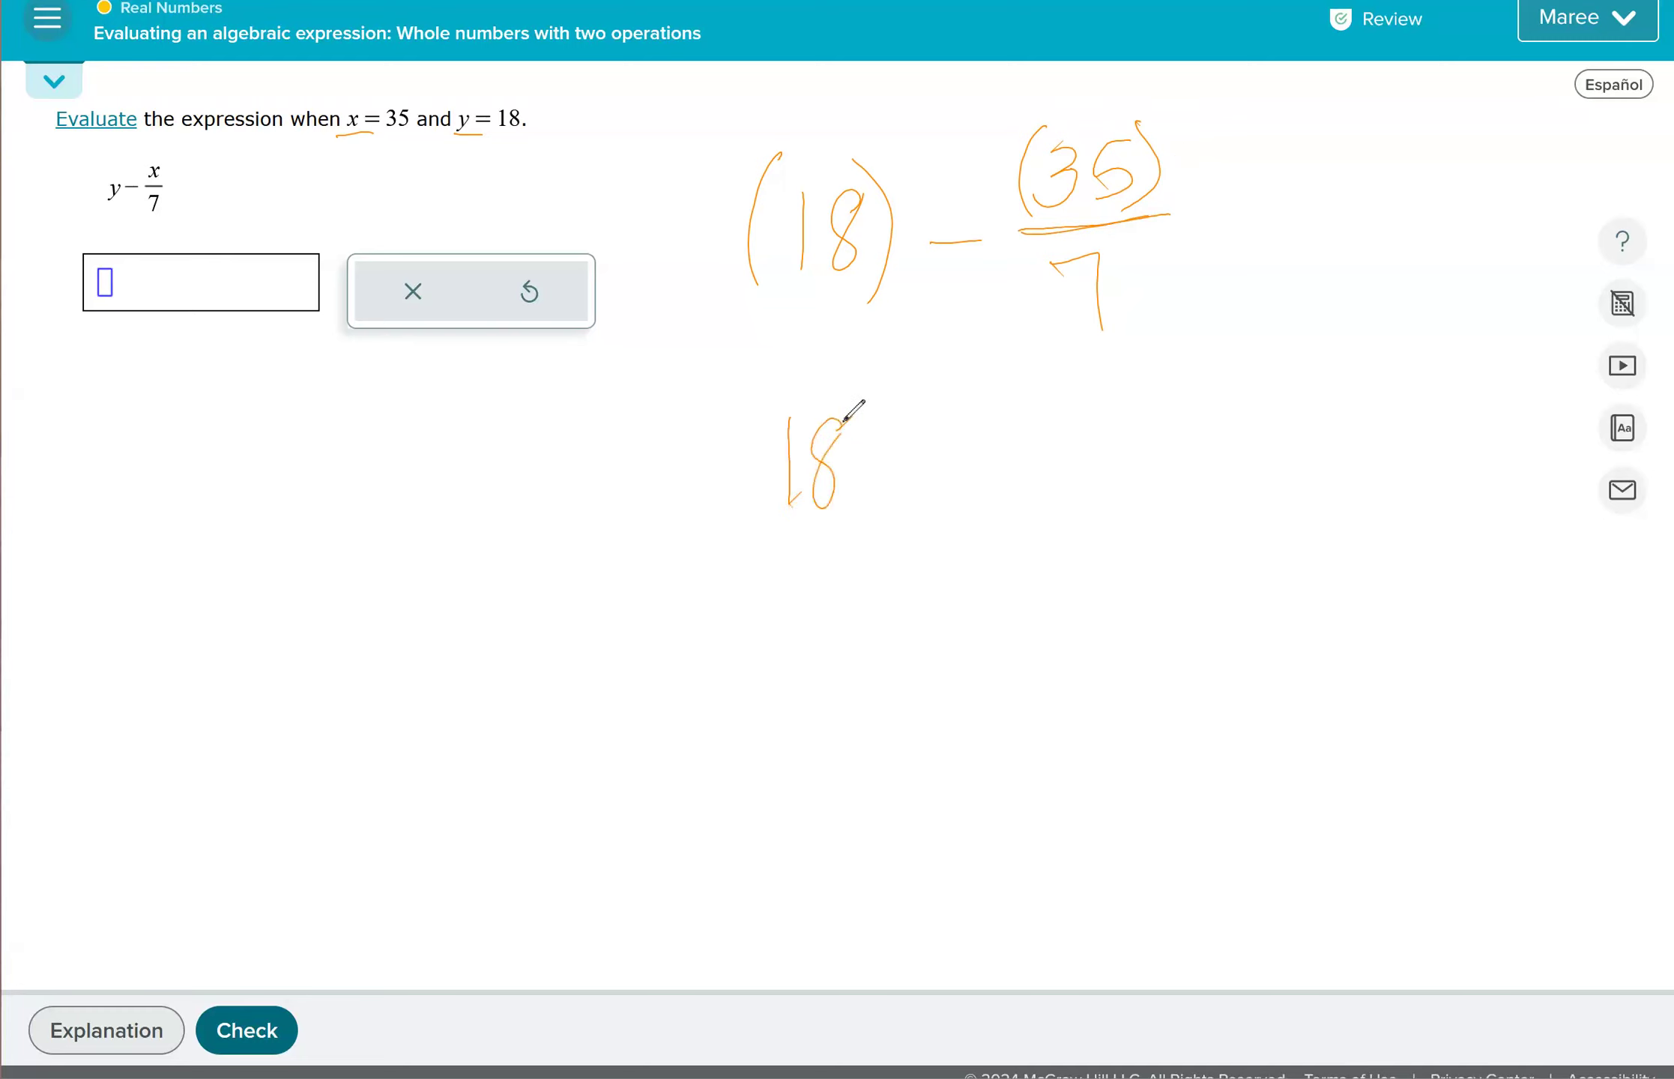
left_click_drag(854, 459, 950, 461)
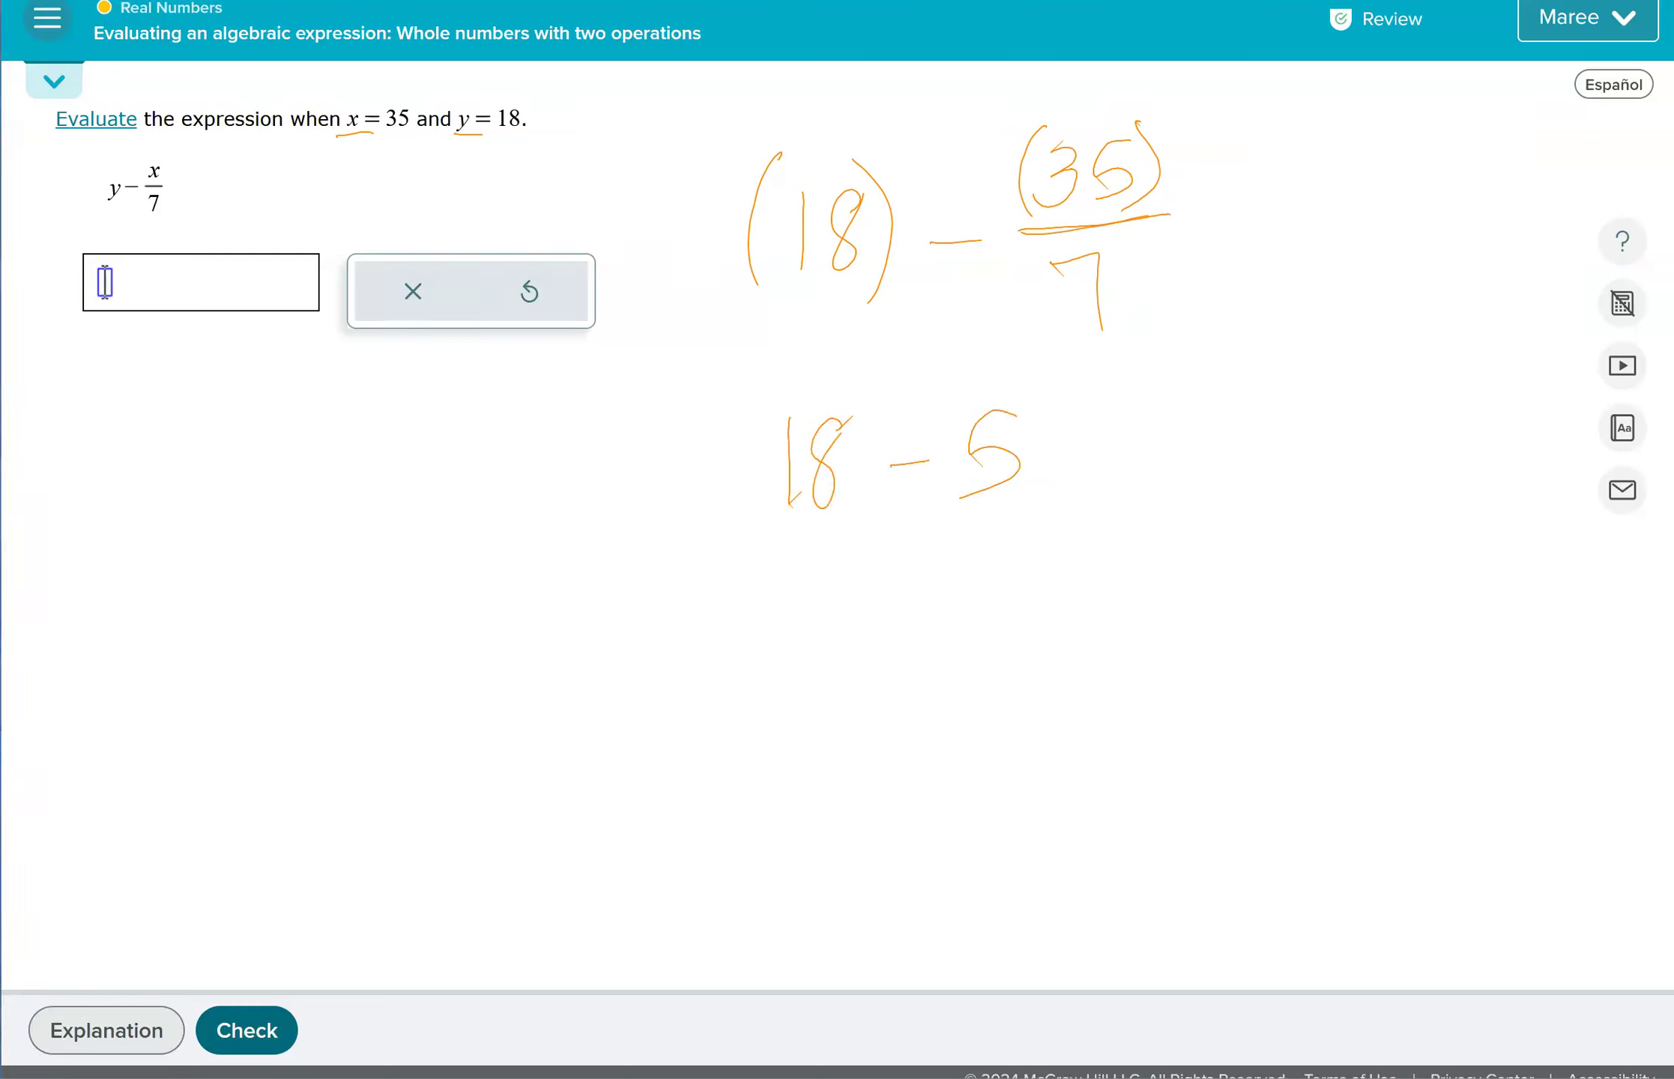
type("13")
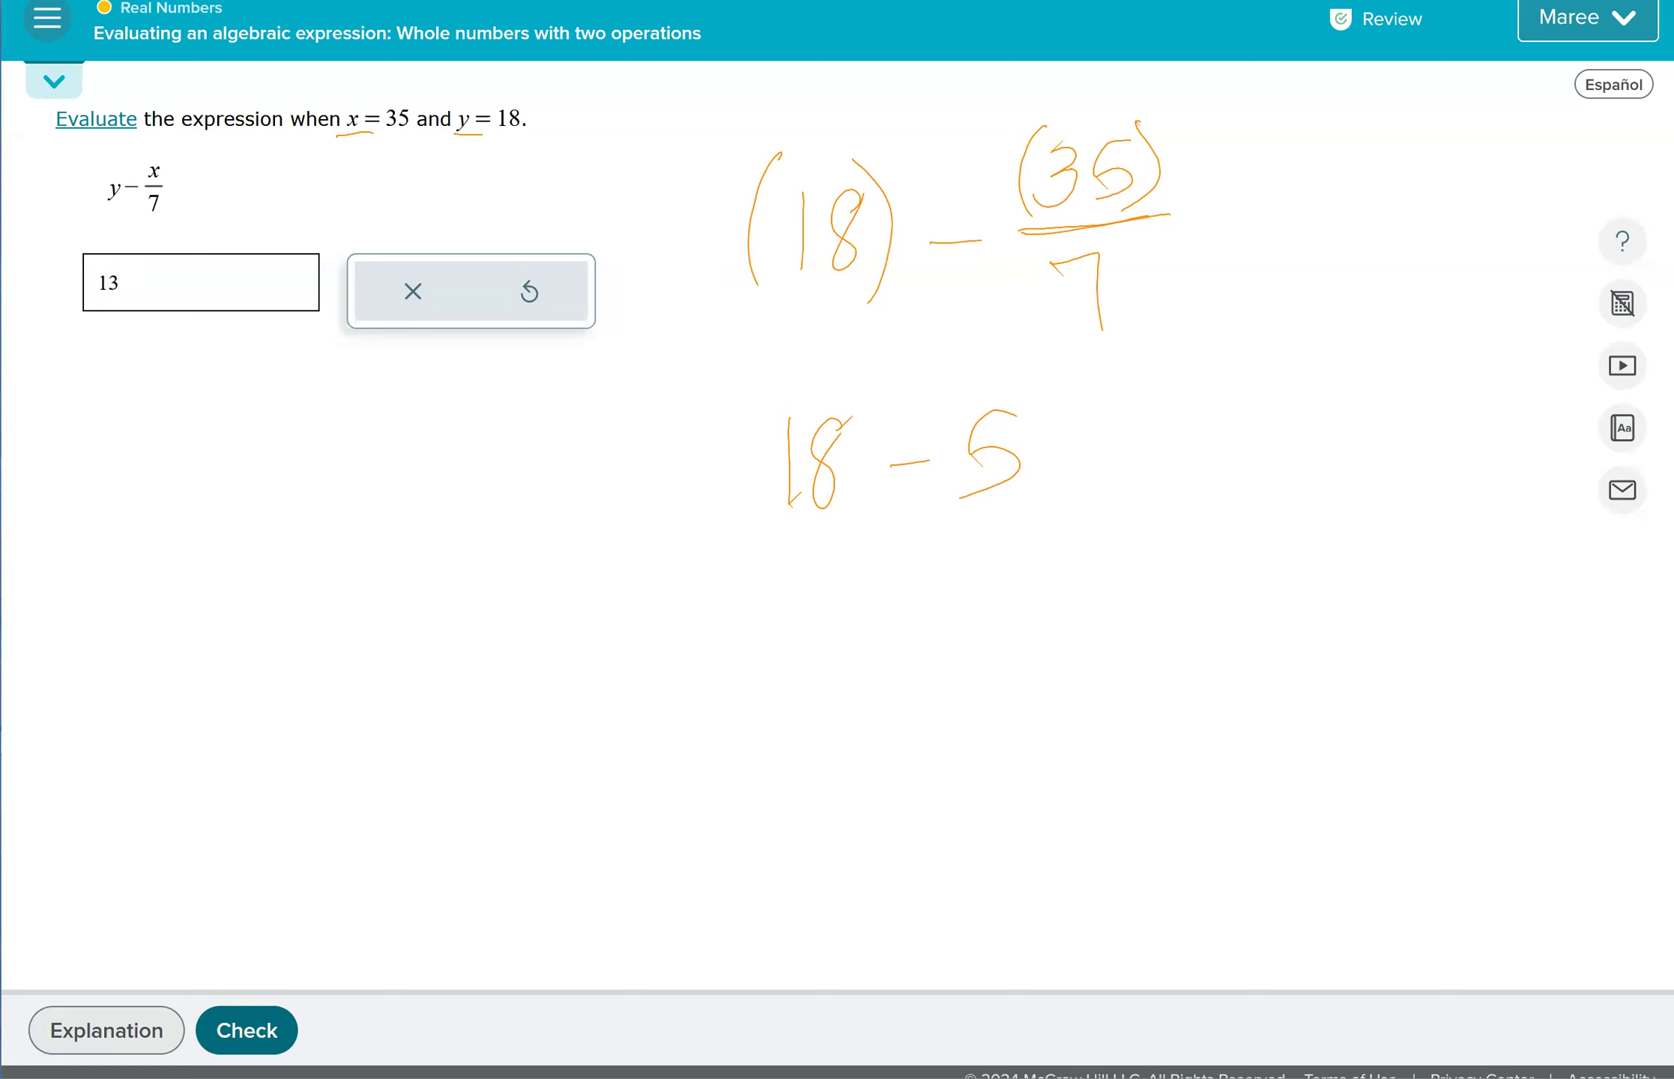
left_click(247, 1030)
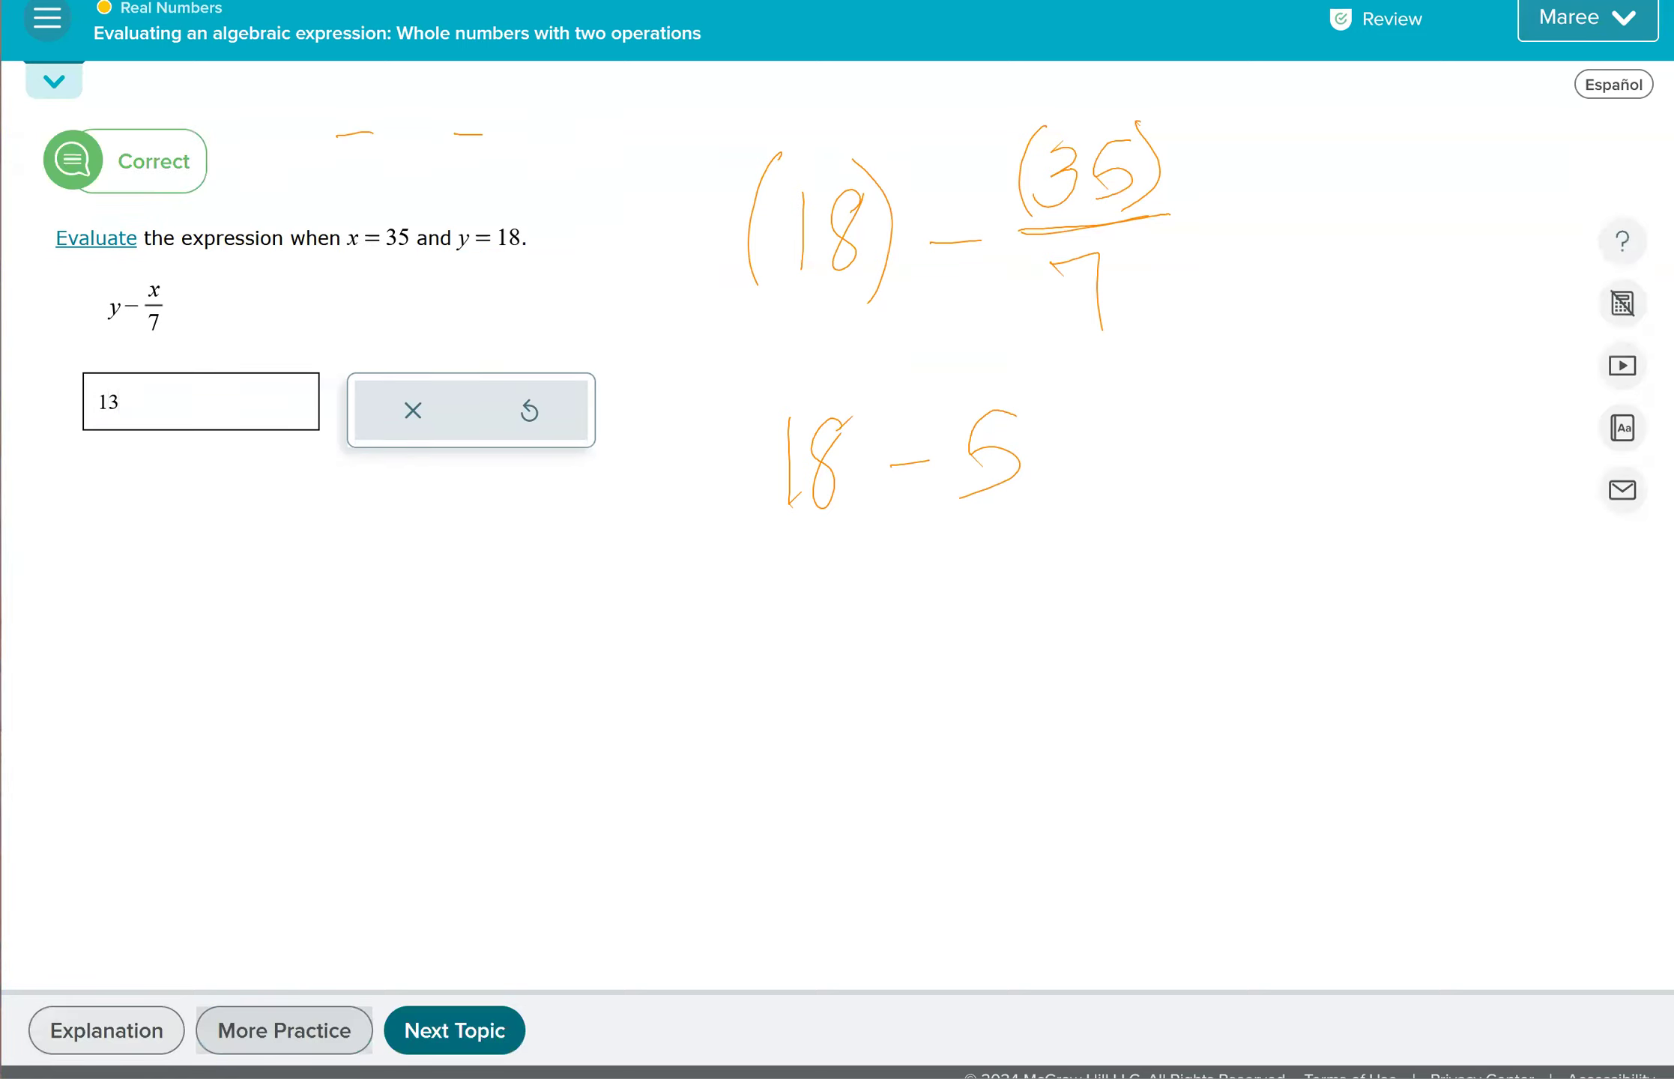
On the next problem, handwrite (19) − (42)/6 and 19 − 7, and submit 12.
left_click(455, 1030)
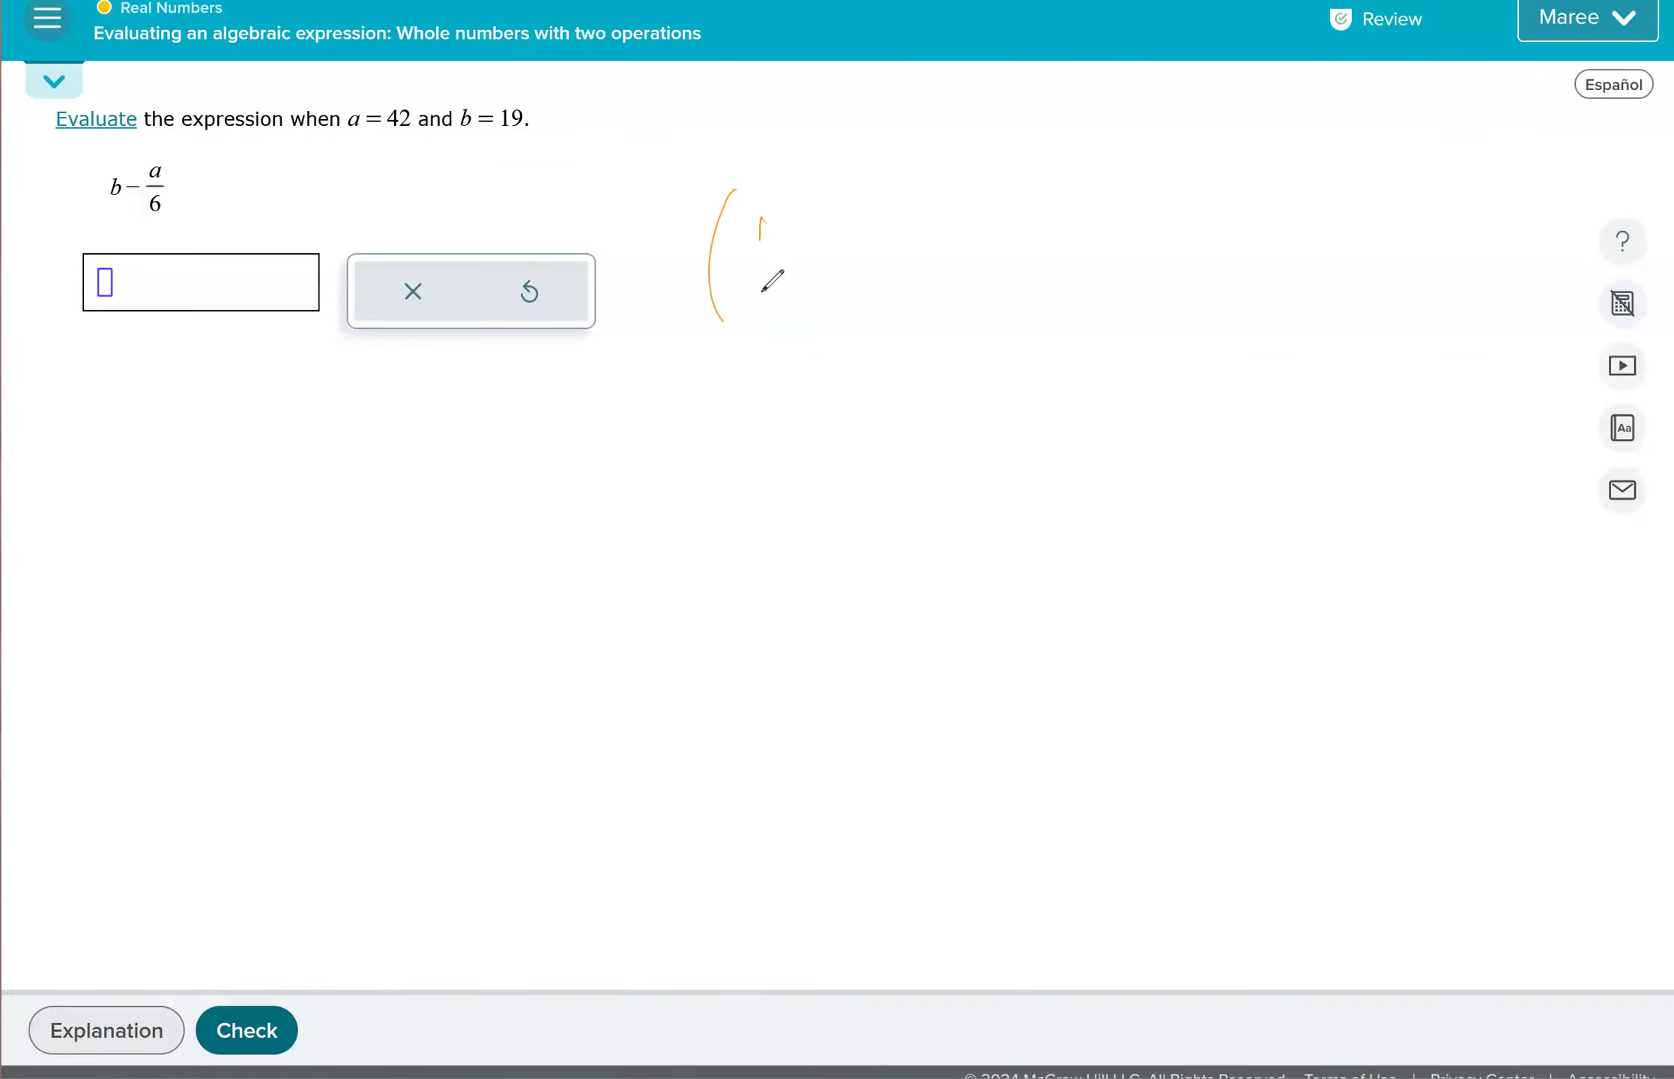
left_click_drag(747, 245, 908, 277)
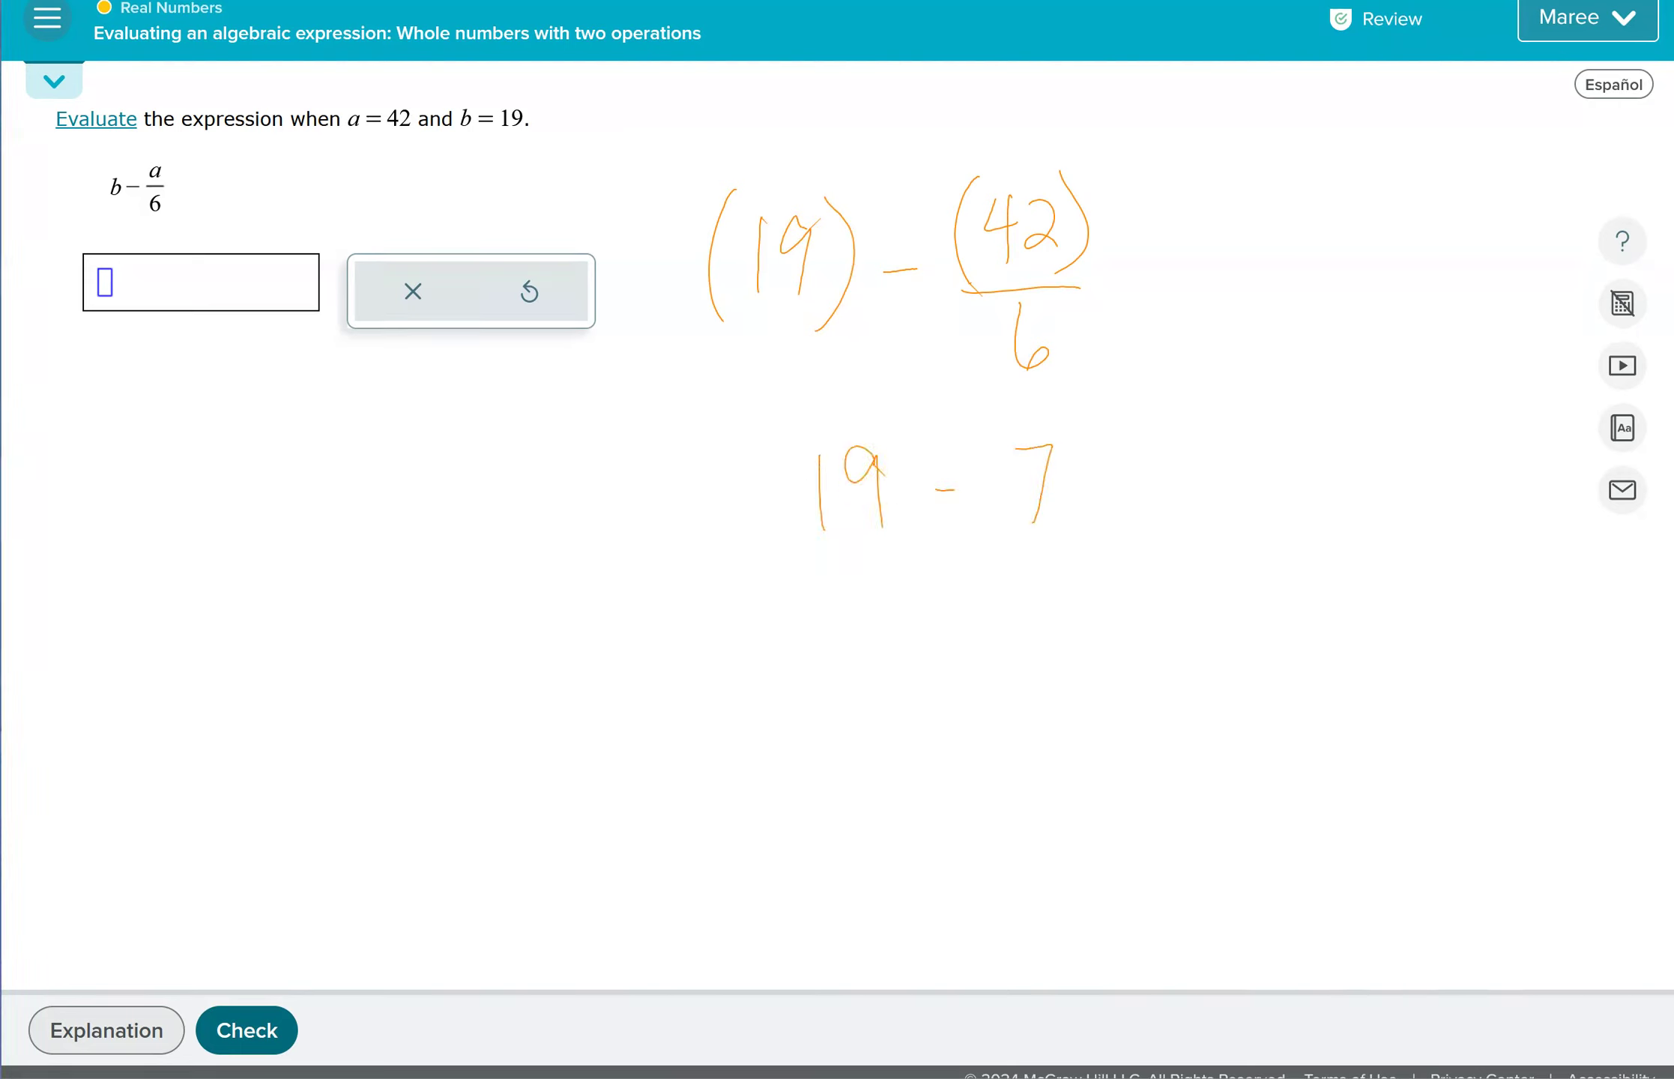
type("12")
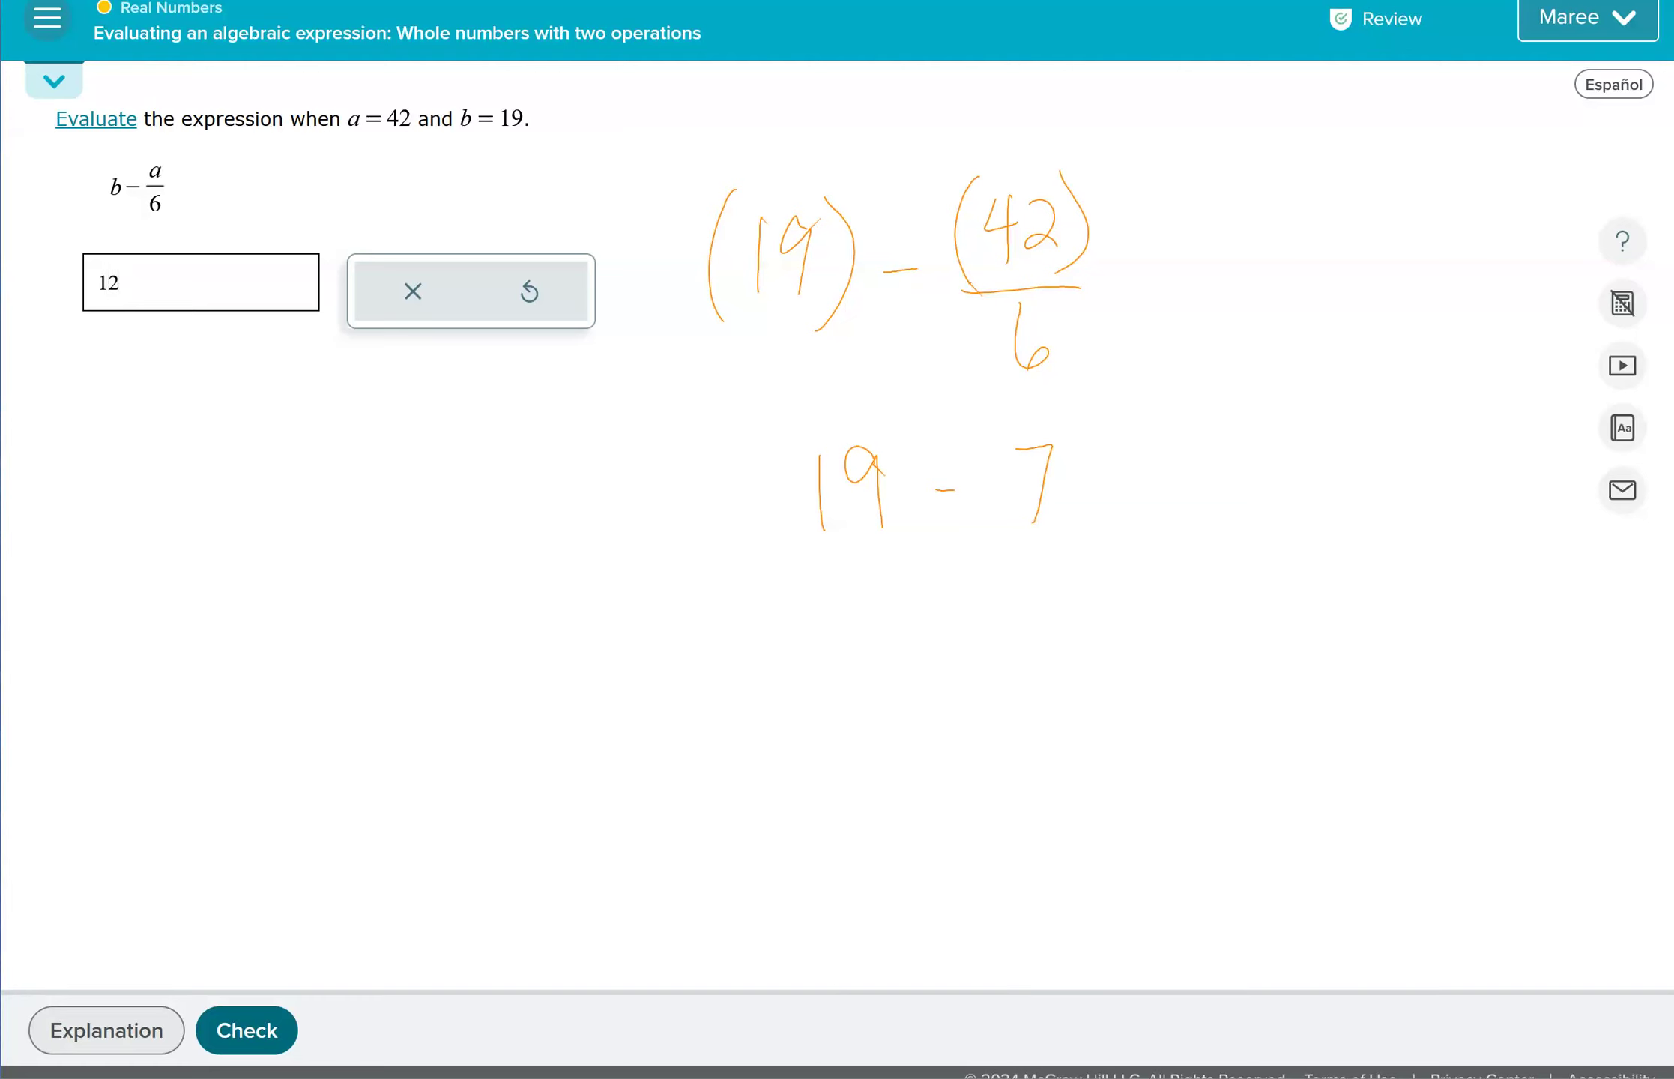
left_click(246, 1030)
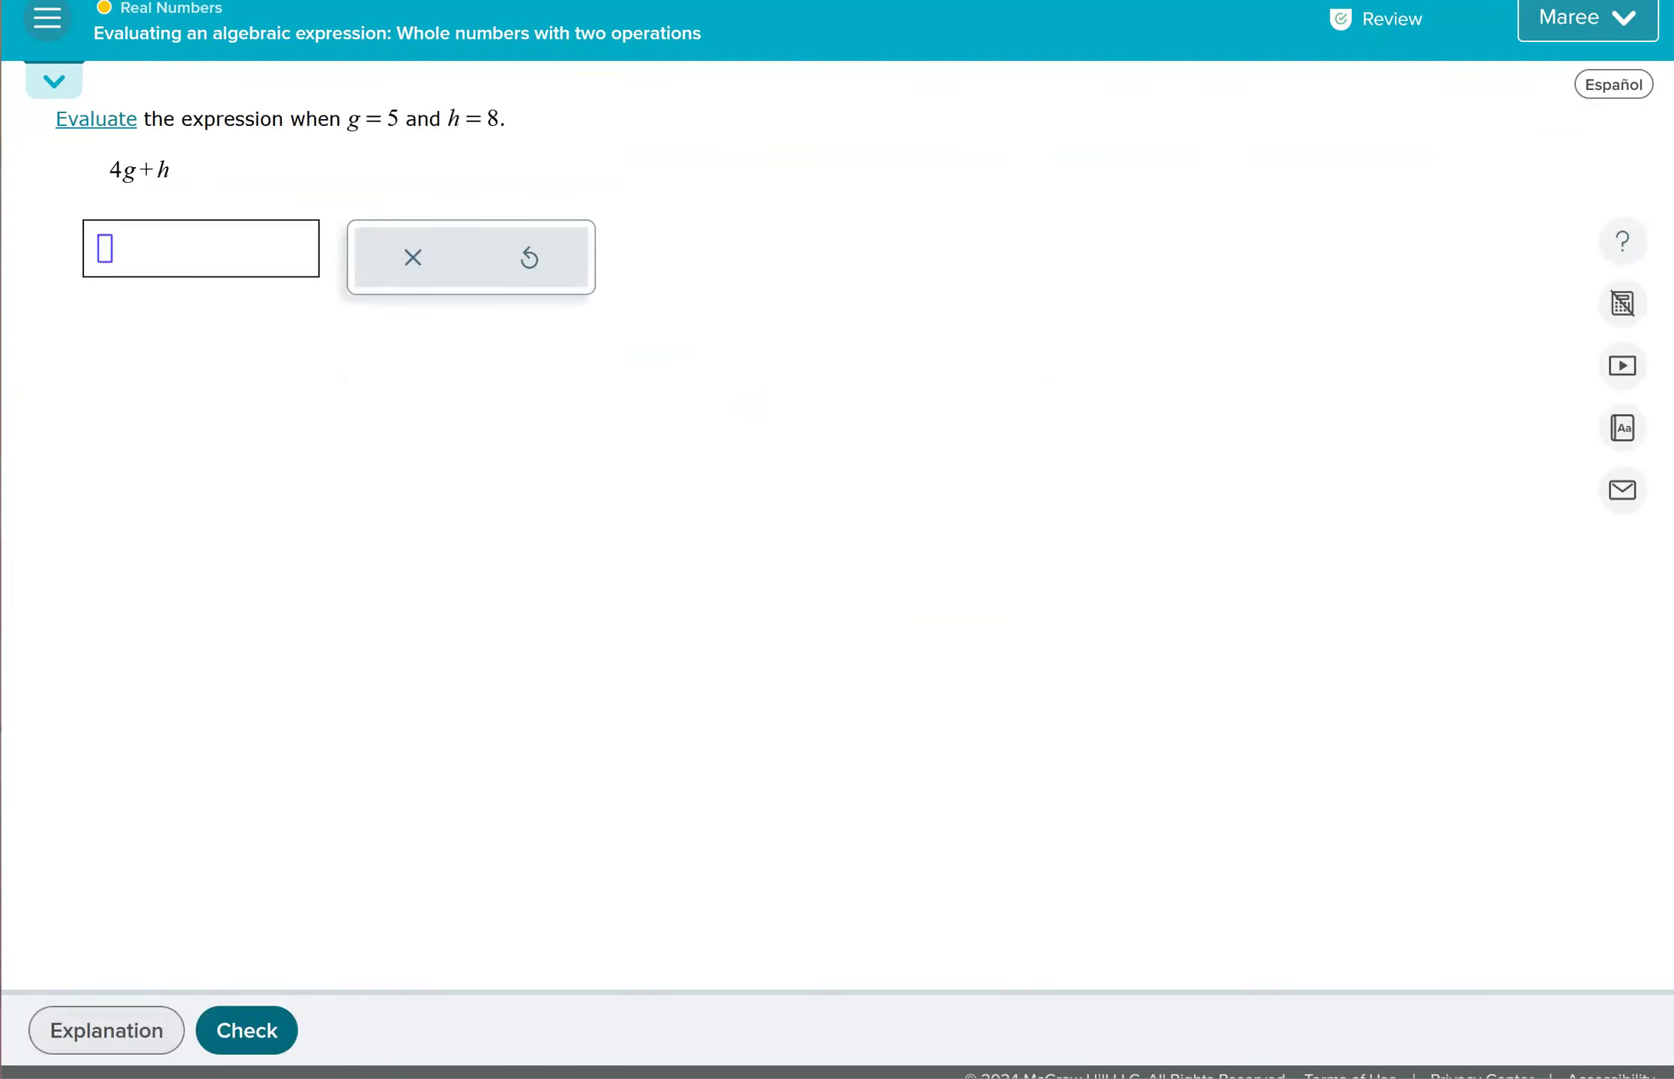
mouse_move(719, 198)
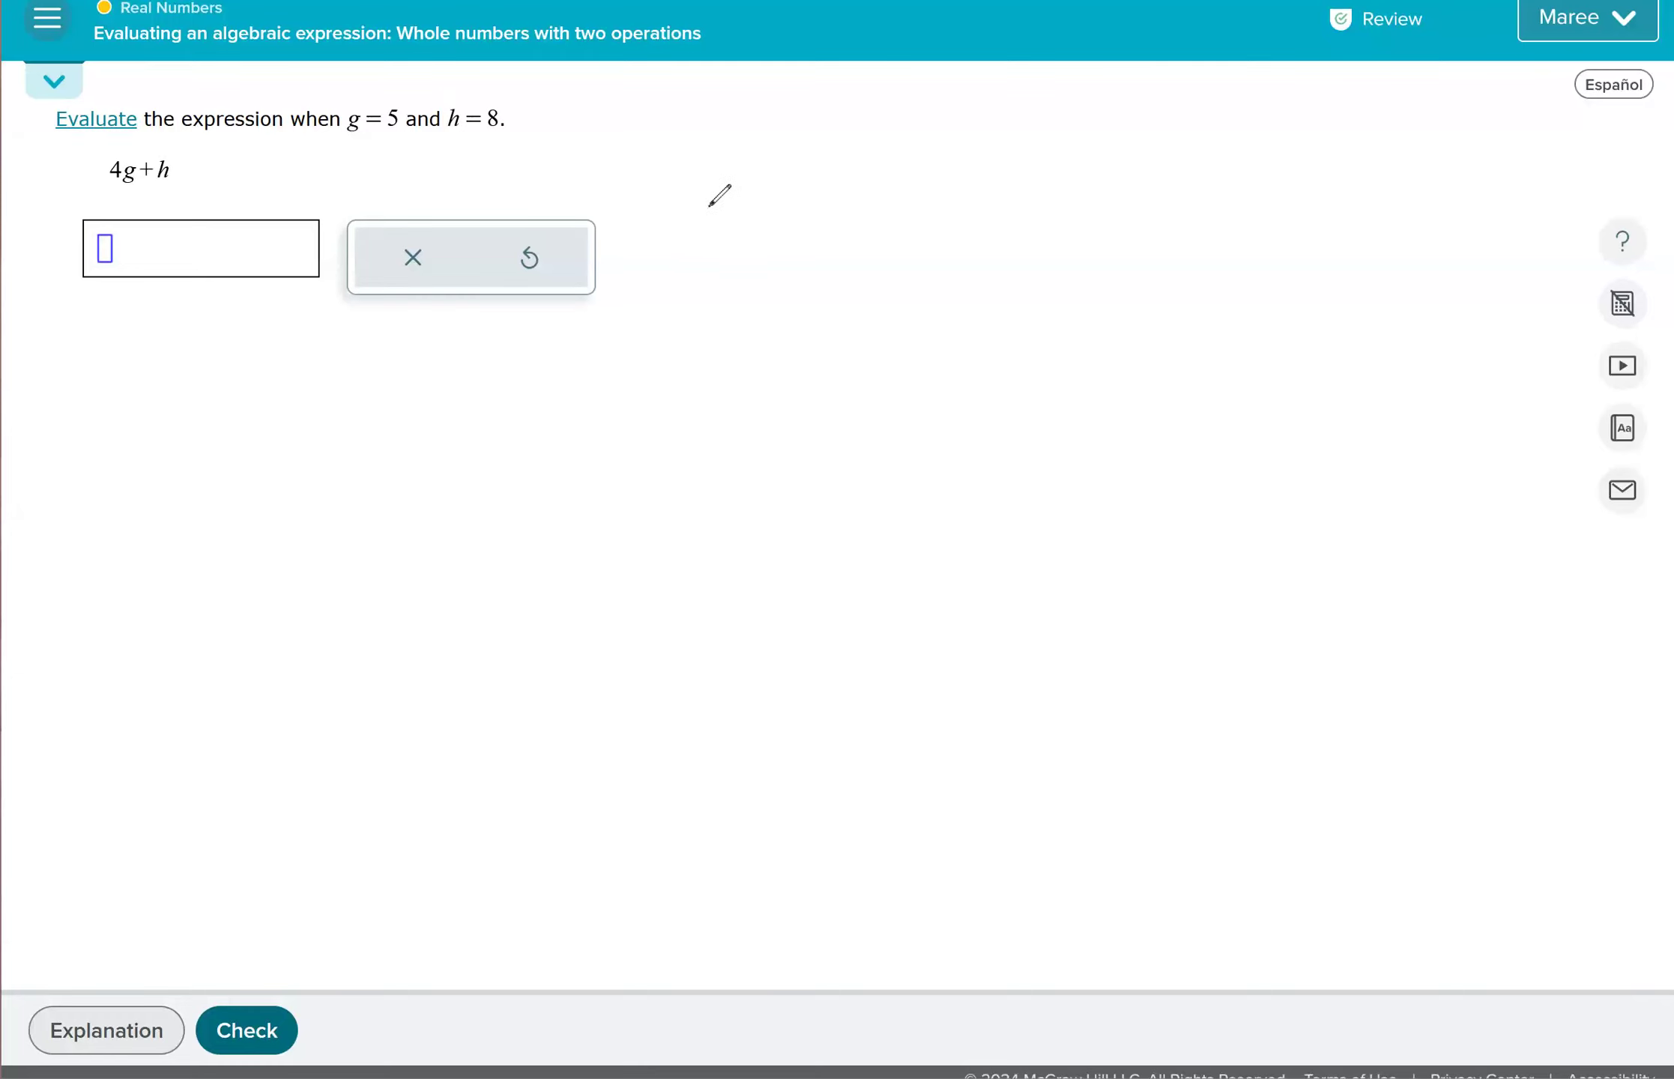
Handwrite 4(5) + (8) simplified to 20 + 8, and submit the answer 28.
left_click_drag(737, 171, 795, 304)
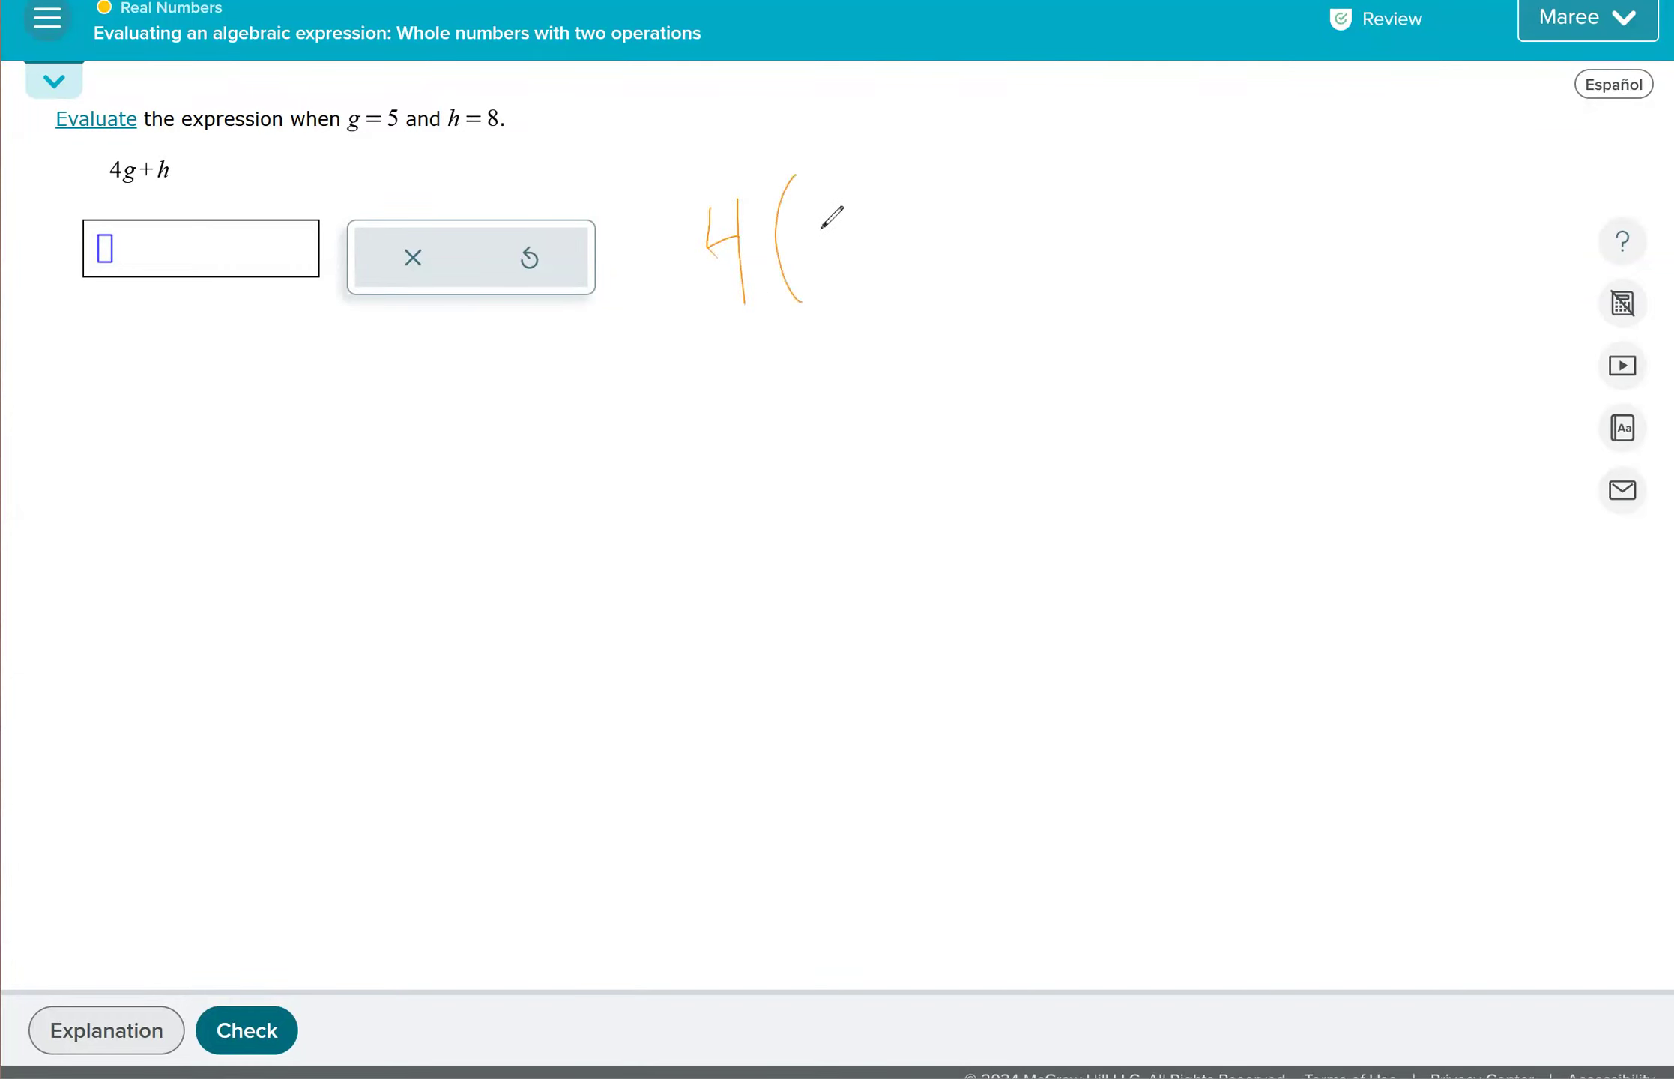
left_click_drag(806, 224, 972, 246)
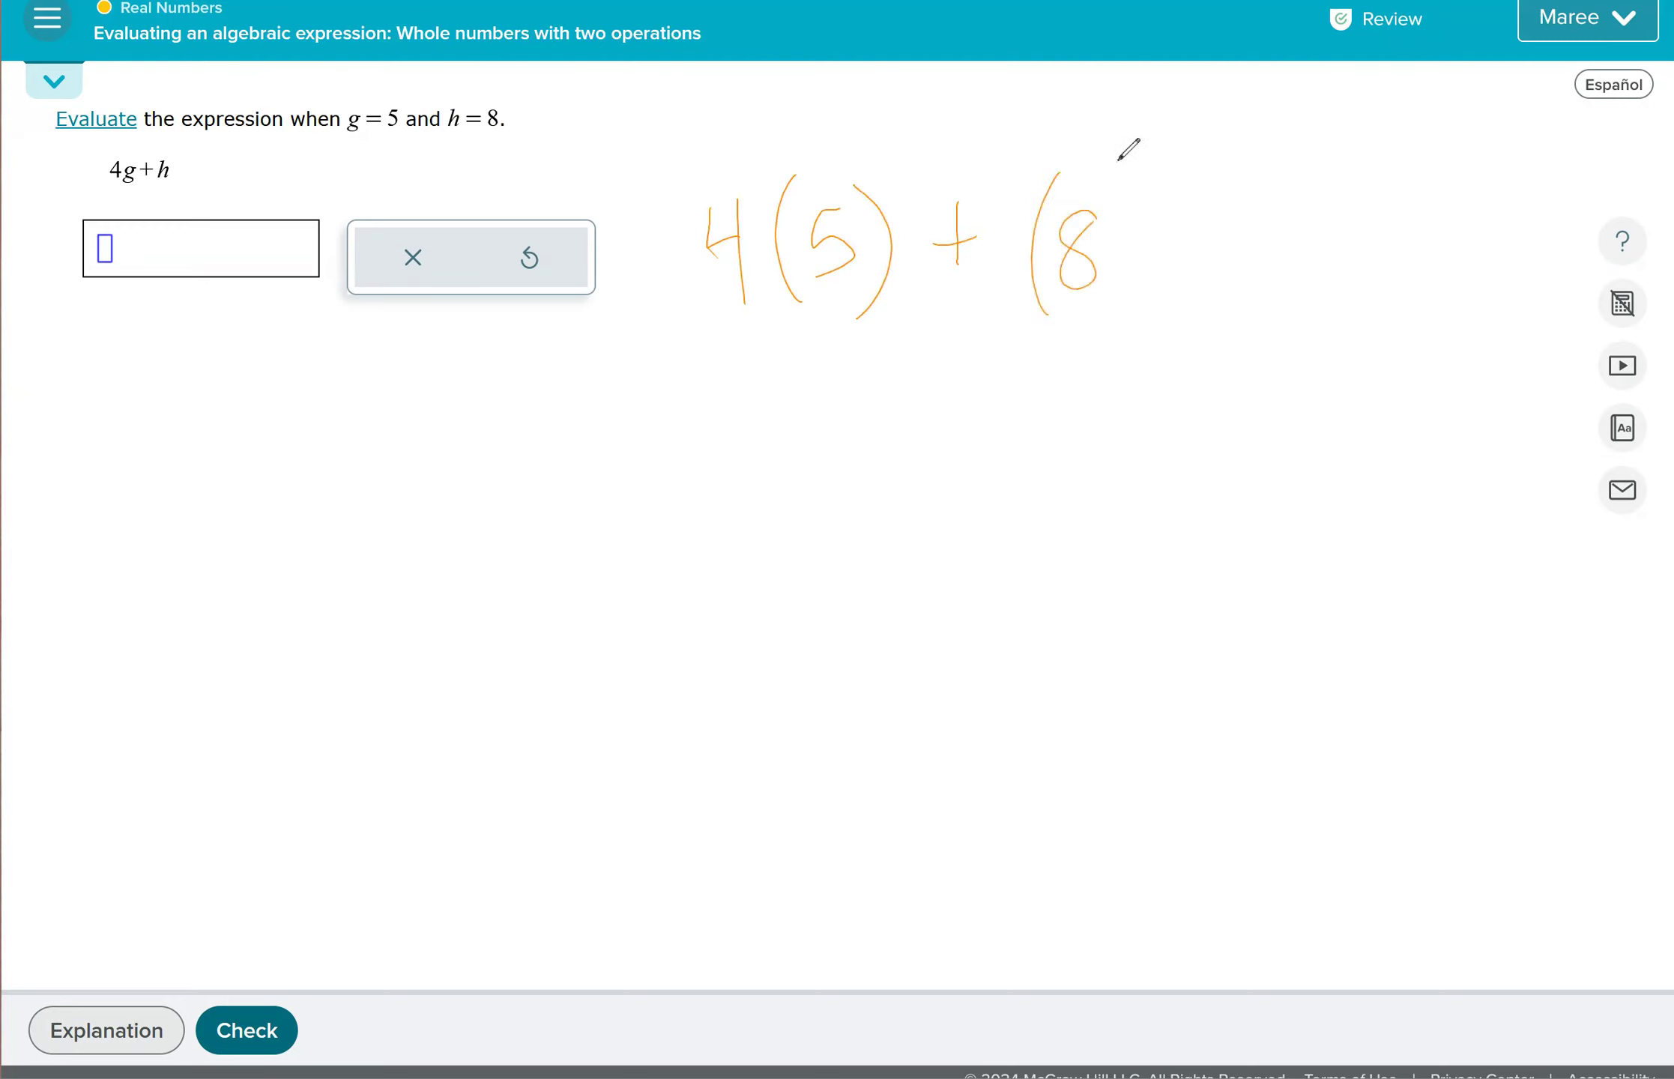
left_click_drag(1127, 149, 1121, 310)
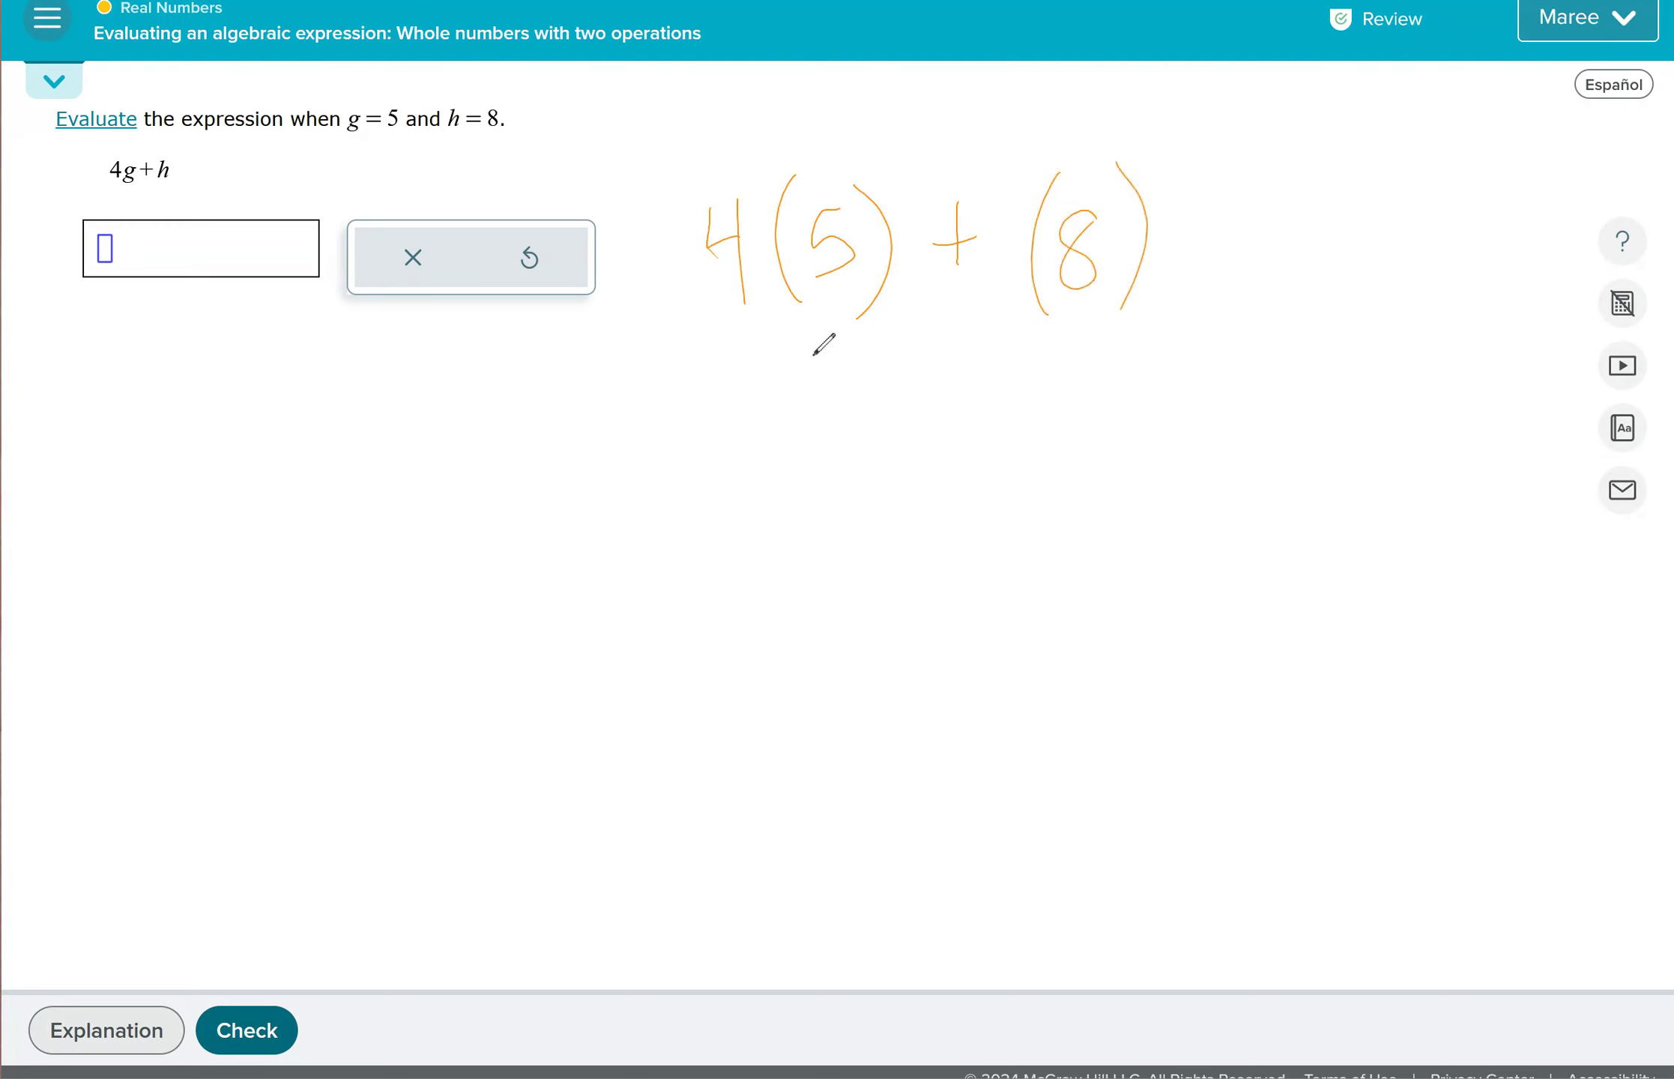
left_click_drag(812, 363, 875, 427)
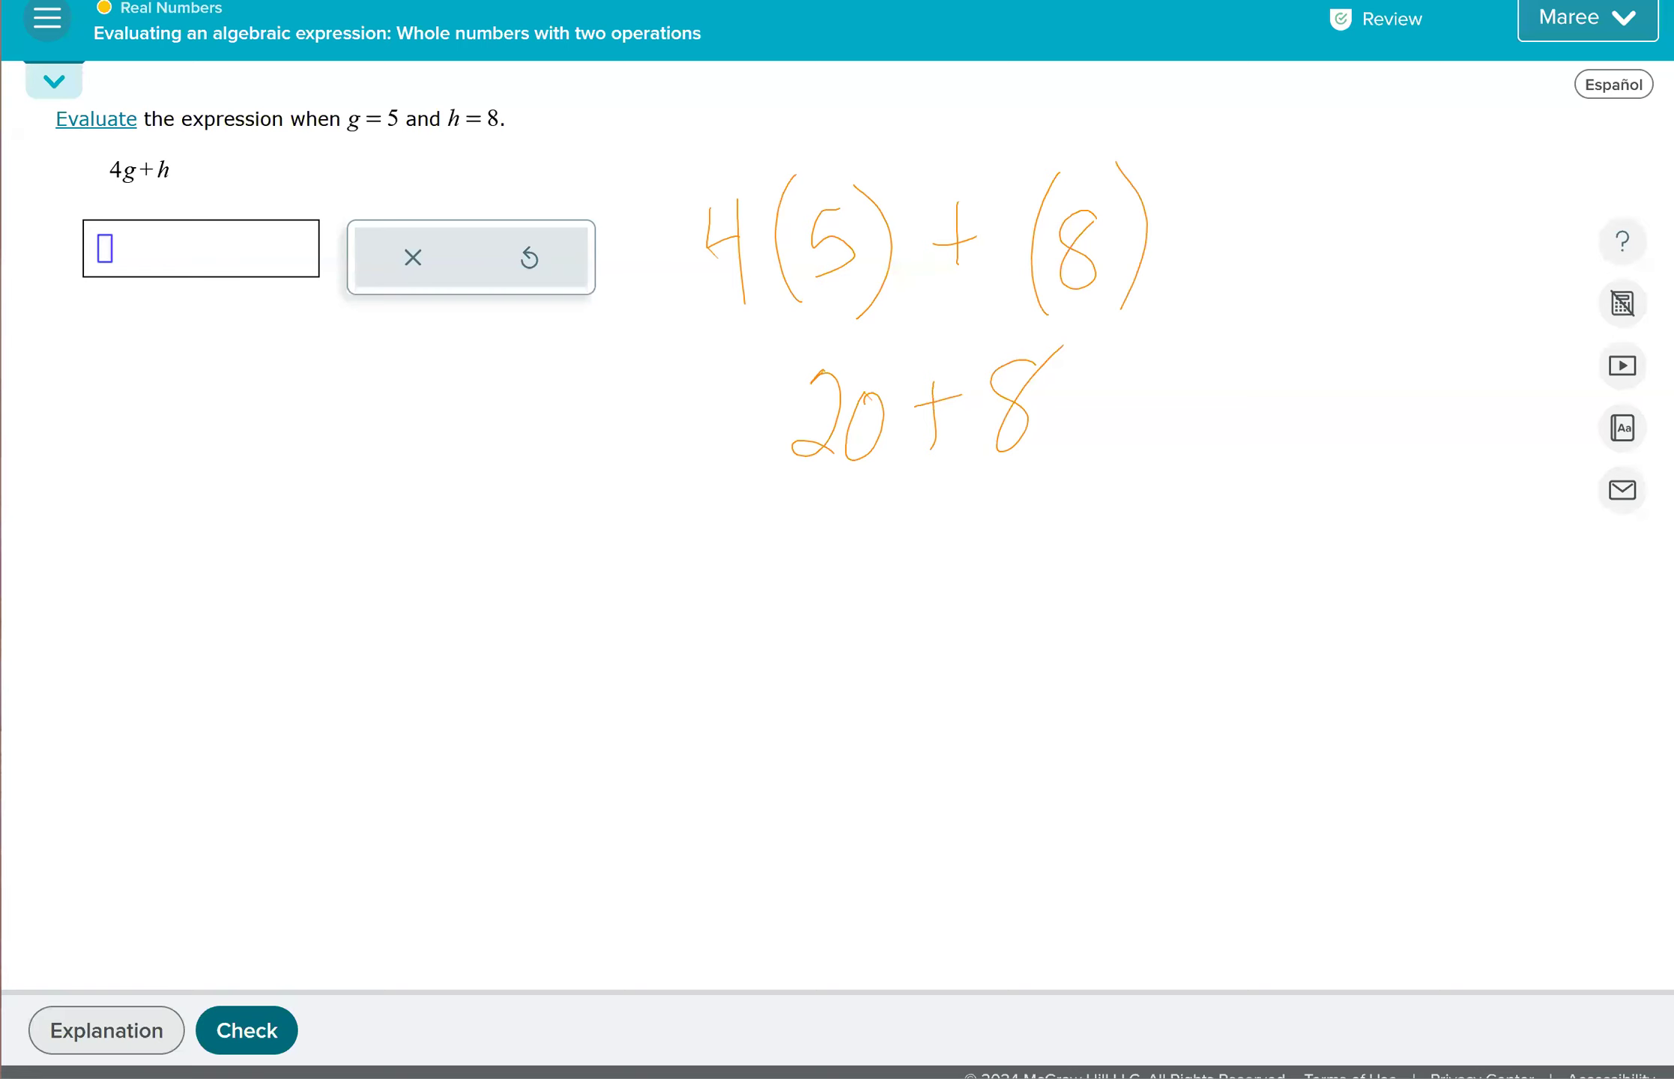
type("2")
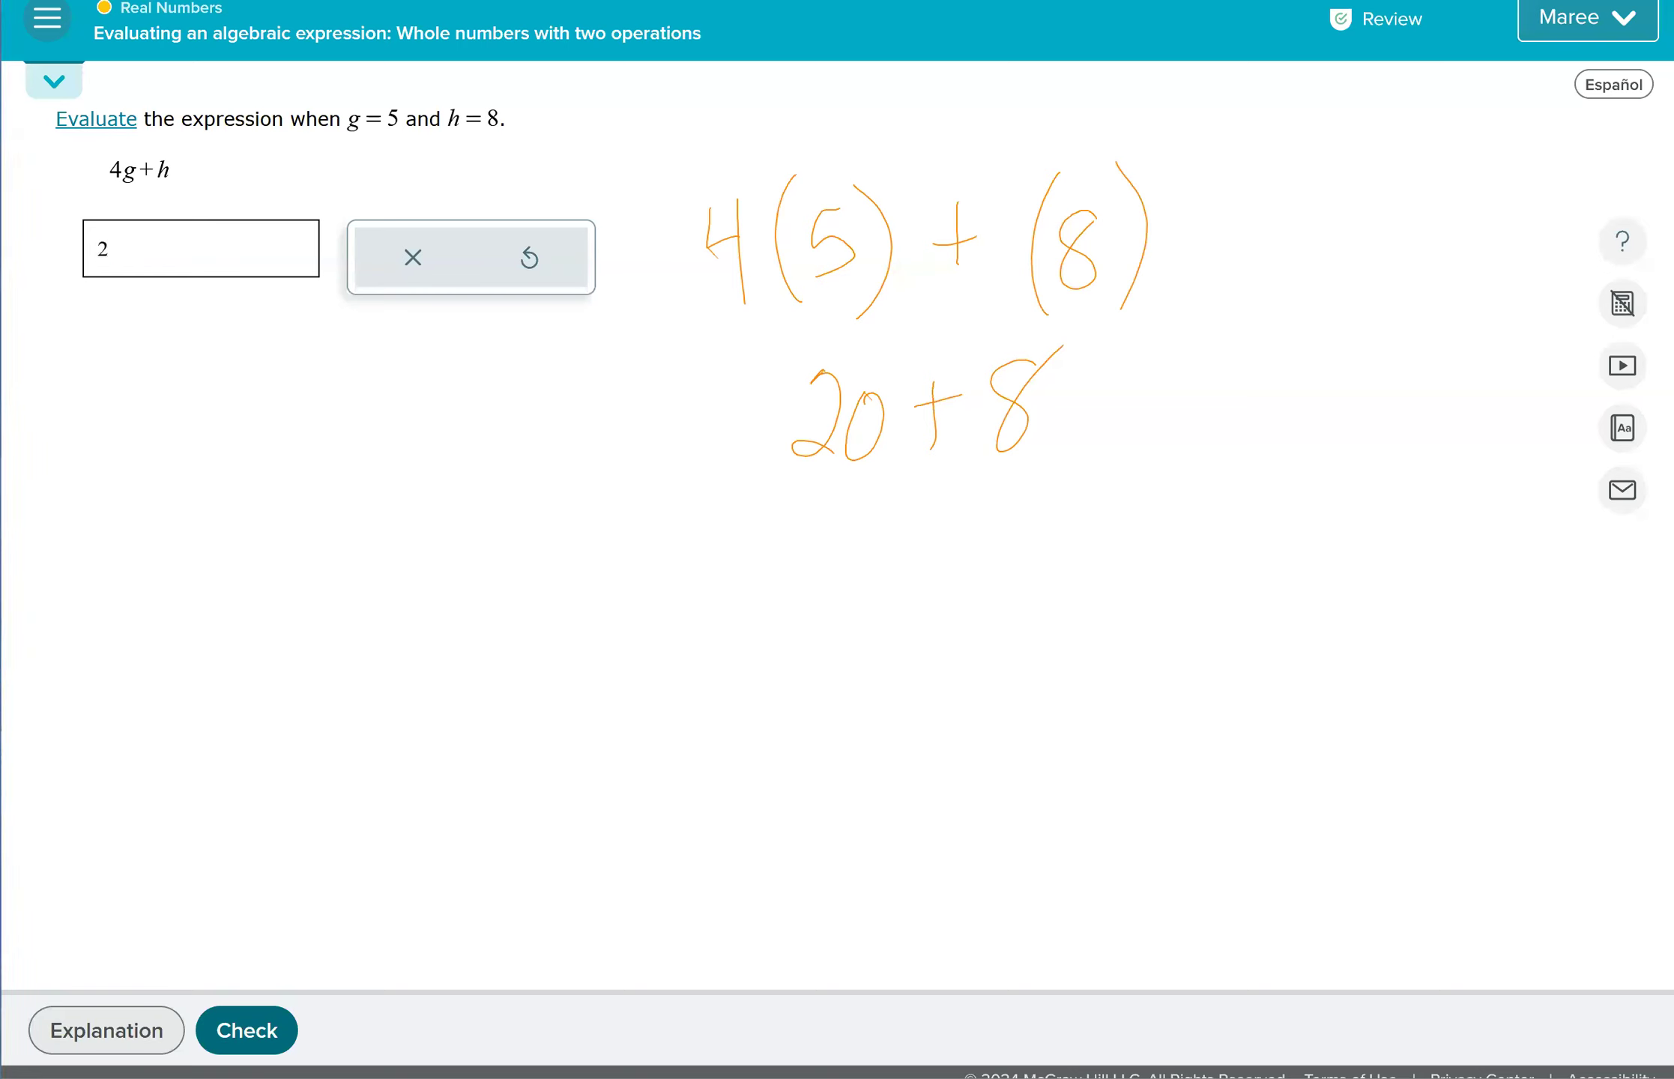
left_click(246, 1030)
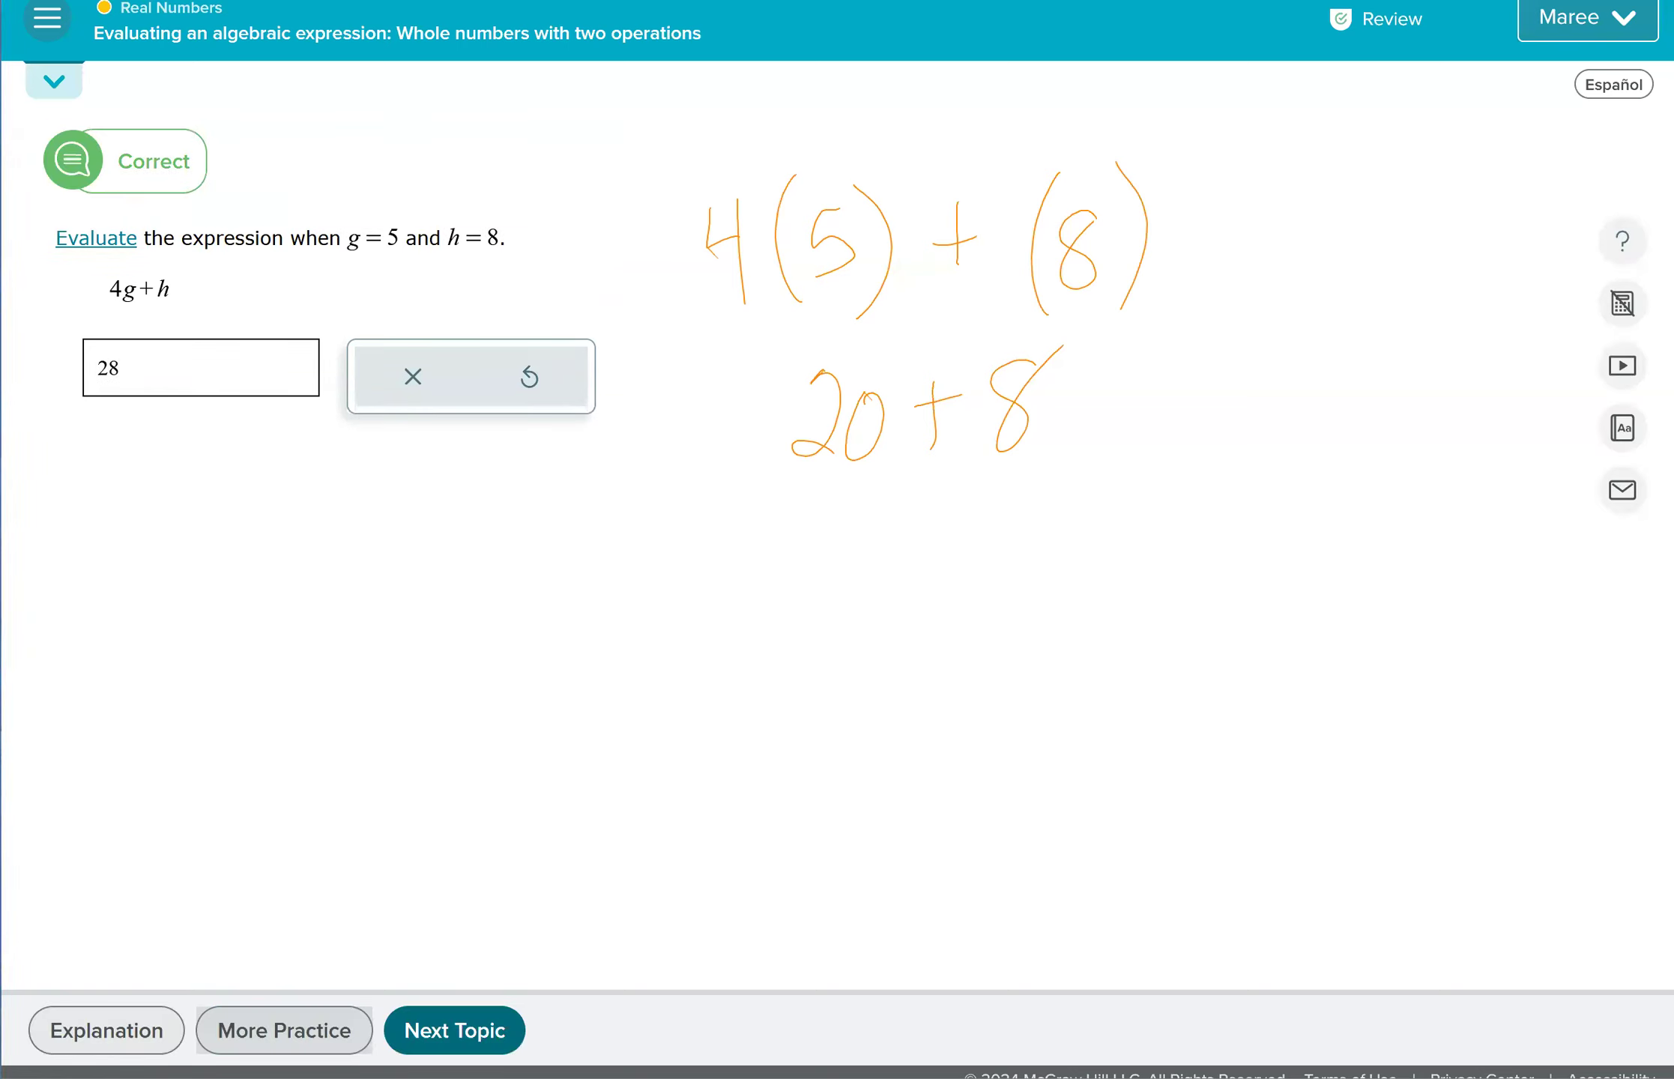